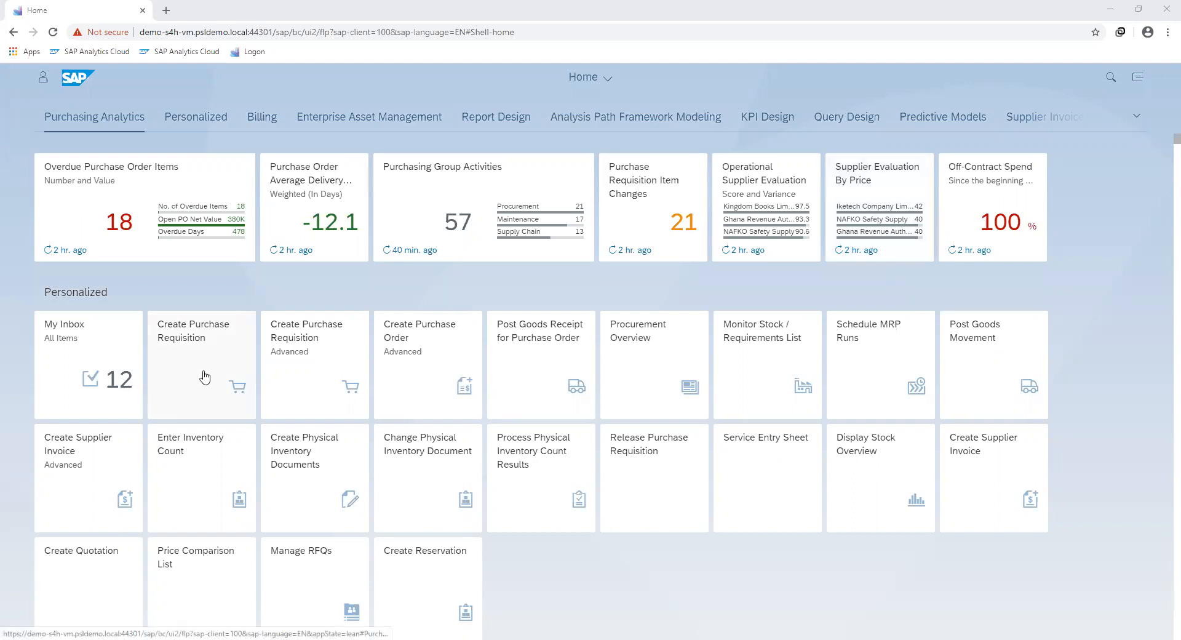
Step: Start a new own item in Create Purchase Requisition for 'Air Condition Maintenance'
left_click(201, 347)
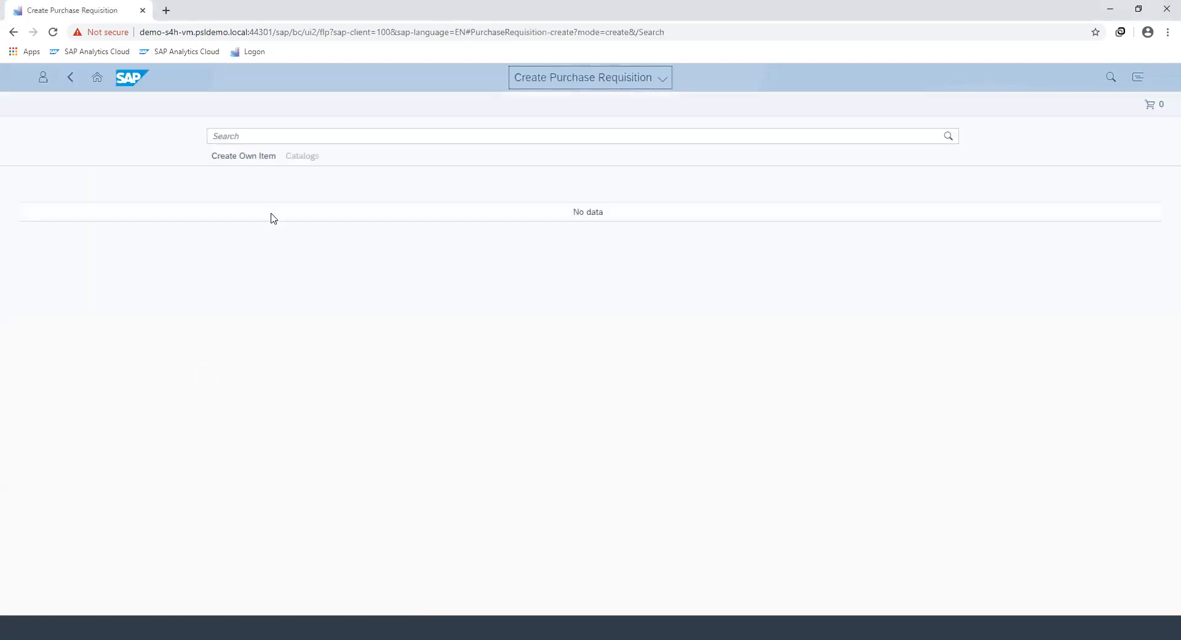
left_click(243, 156)
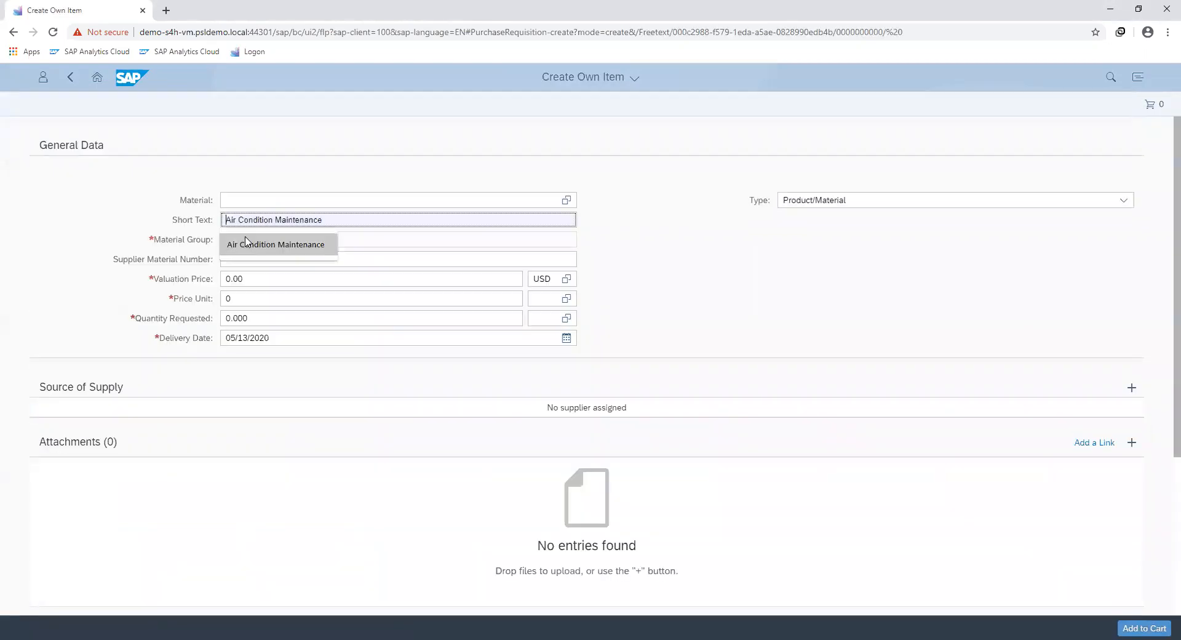
Step: Set material group ZSERV, price 260 USD per 1 AU, quantity 1, and type Service
left_click(264, 239)
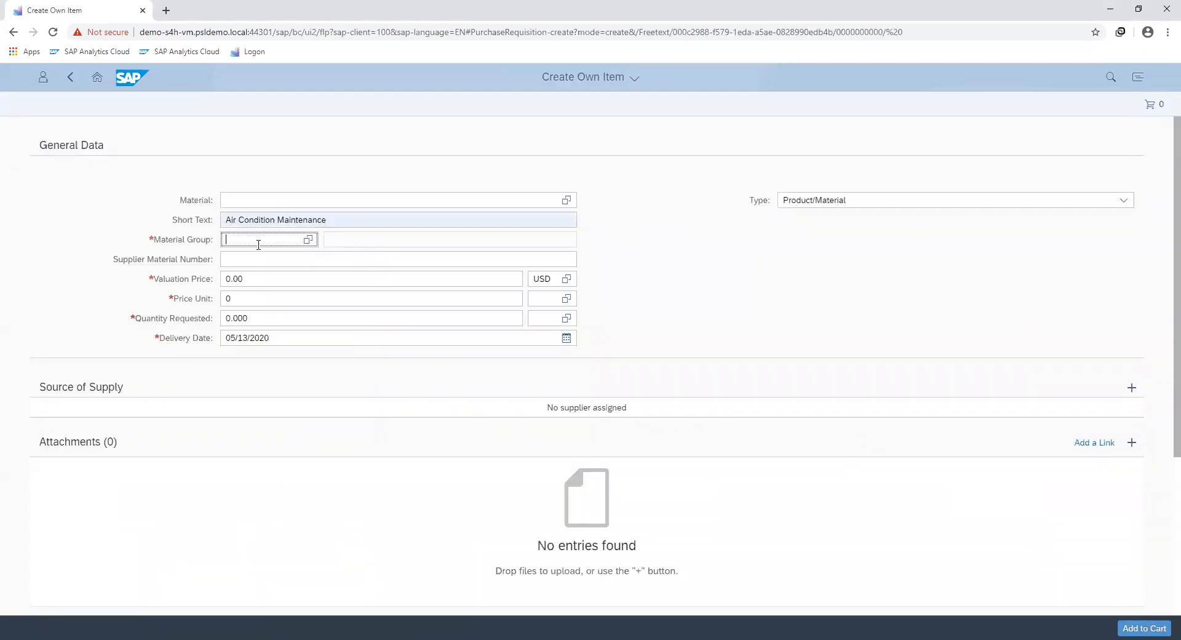
type("se")
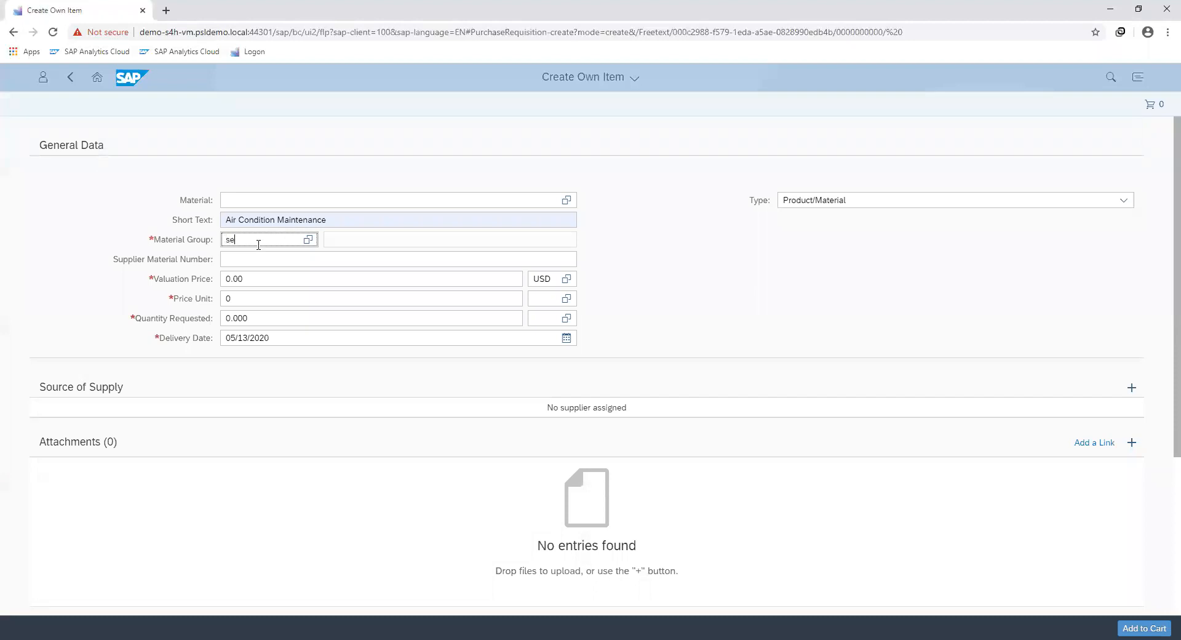
type("rv")
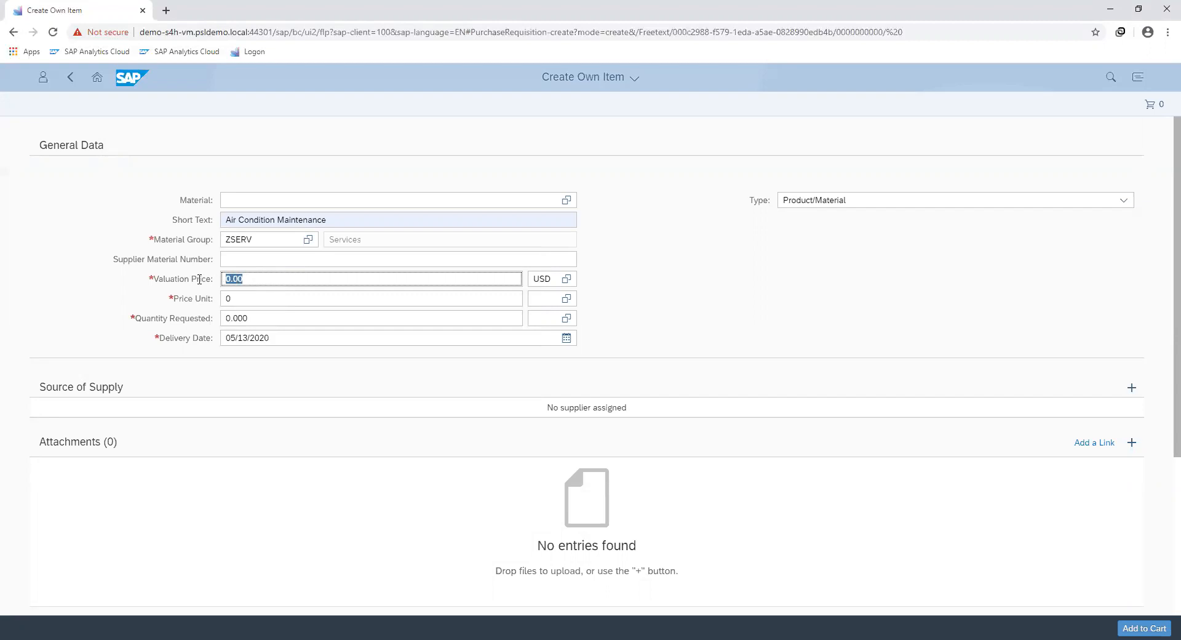
type("260")
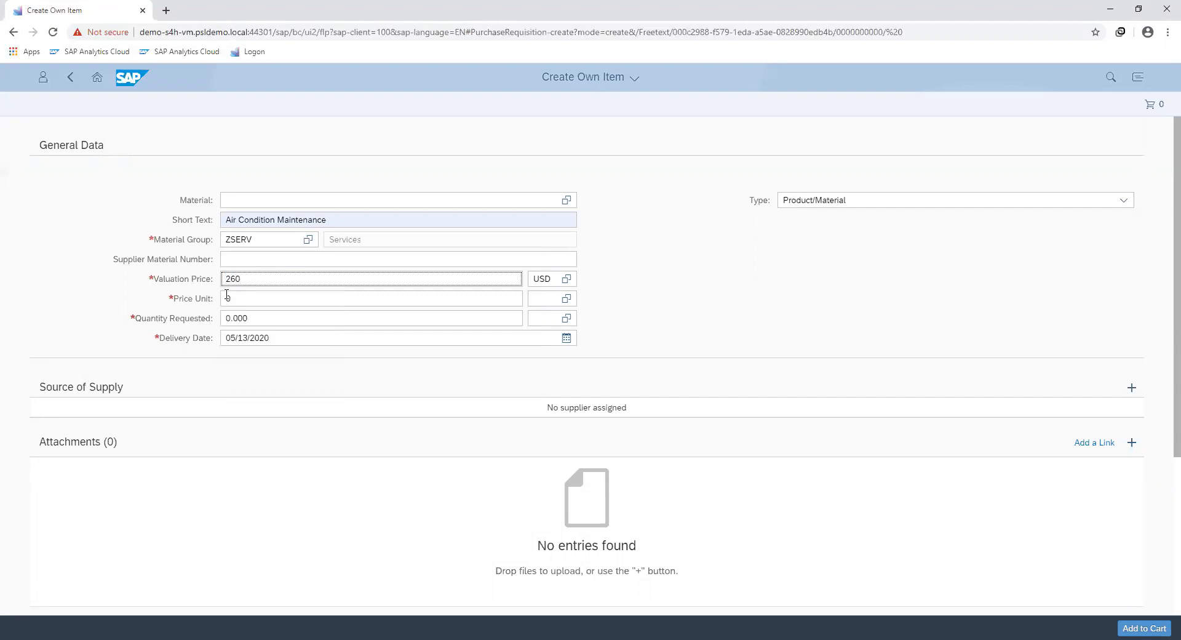
type("1")
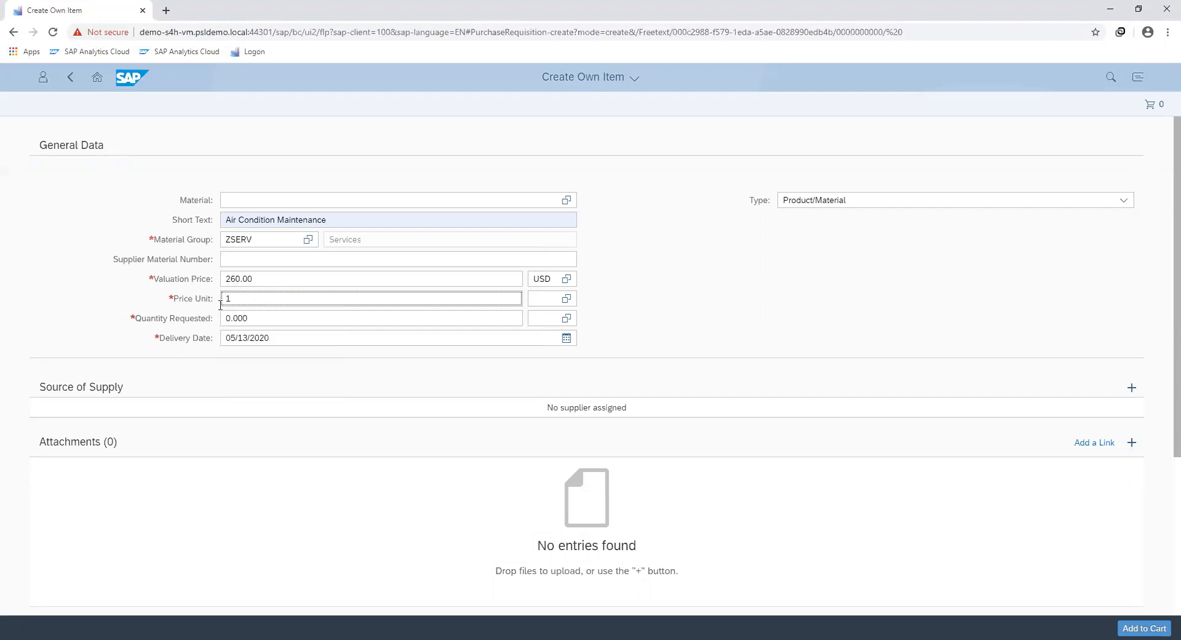
type("1")
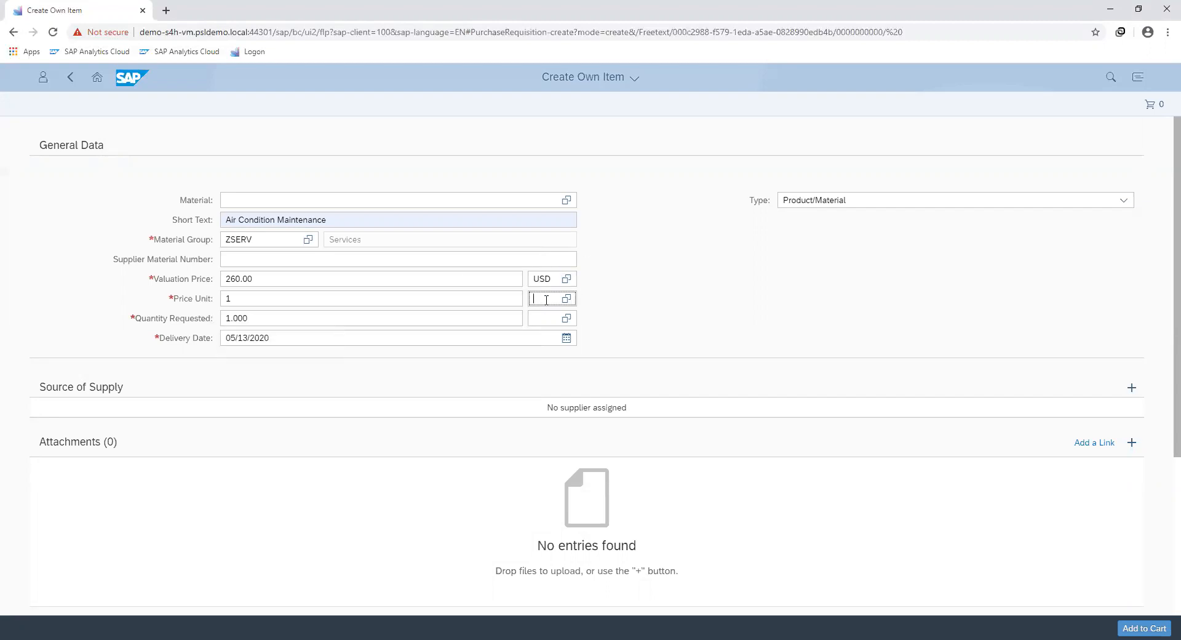
type("au")
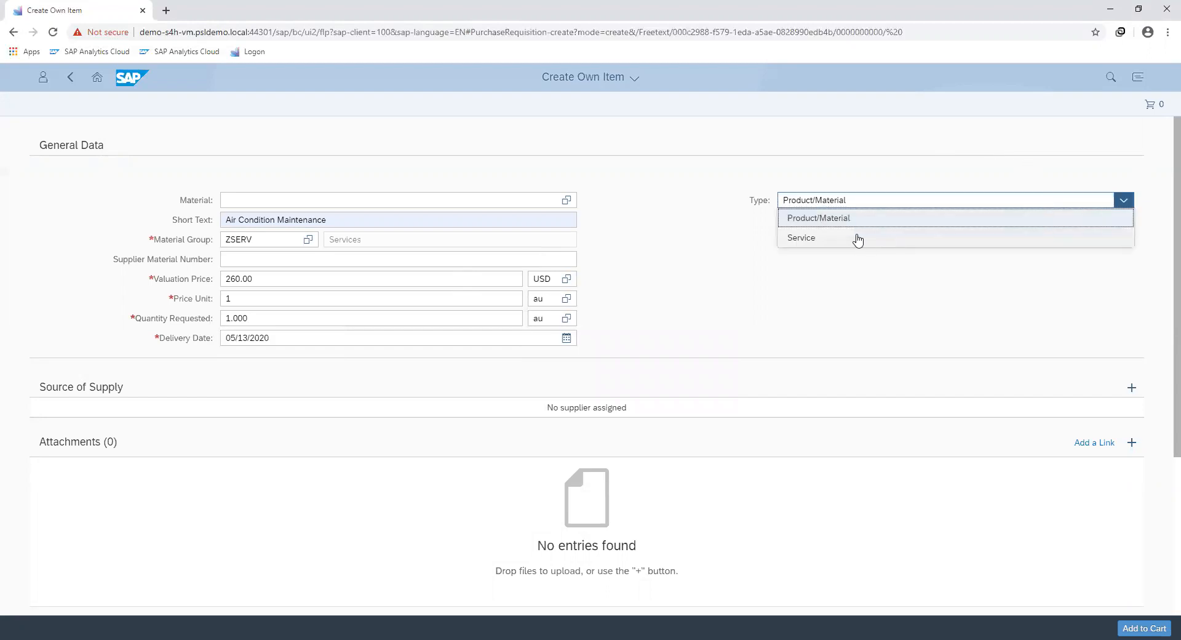
left_click(801, 238)
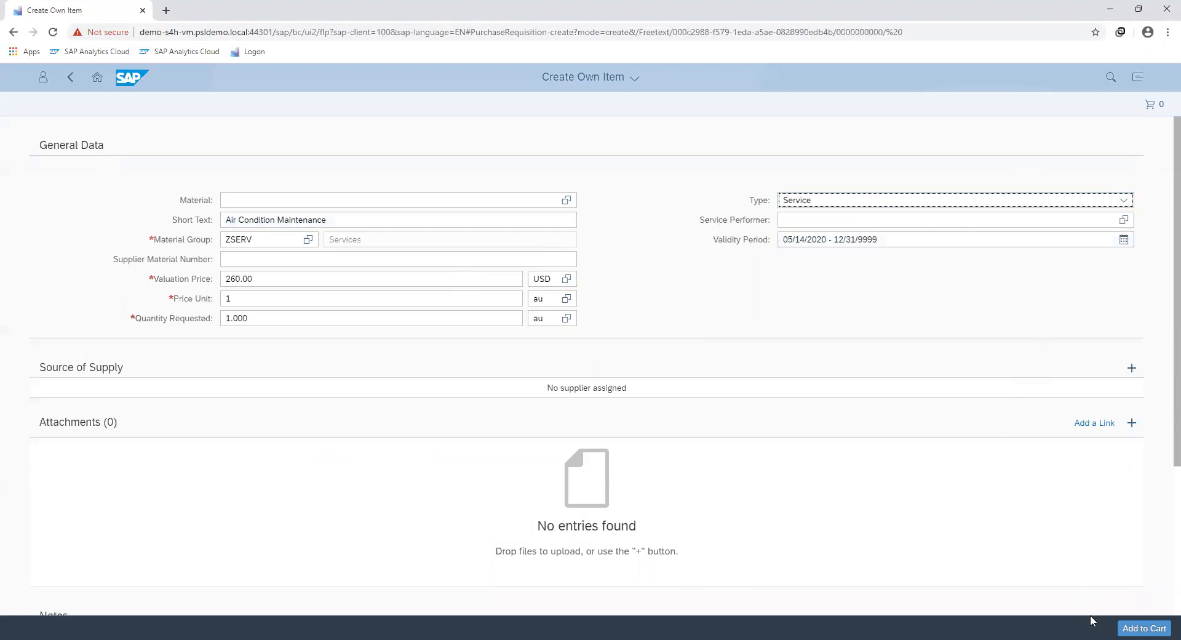
Step: Add Air Condition Maintenance to the cart and view the saved 260.00 USD requisition
left_click(1144, 627)
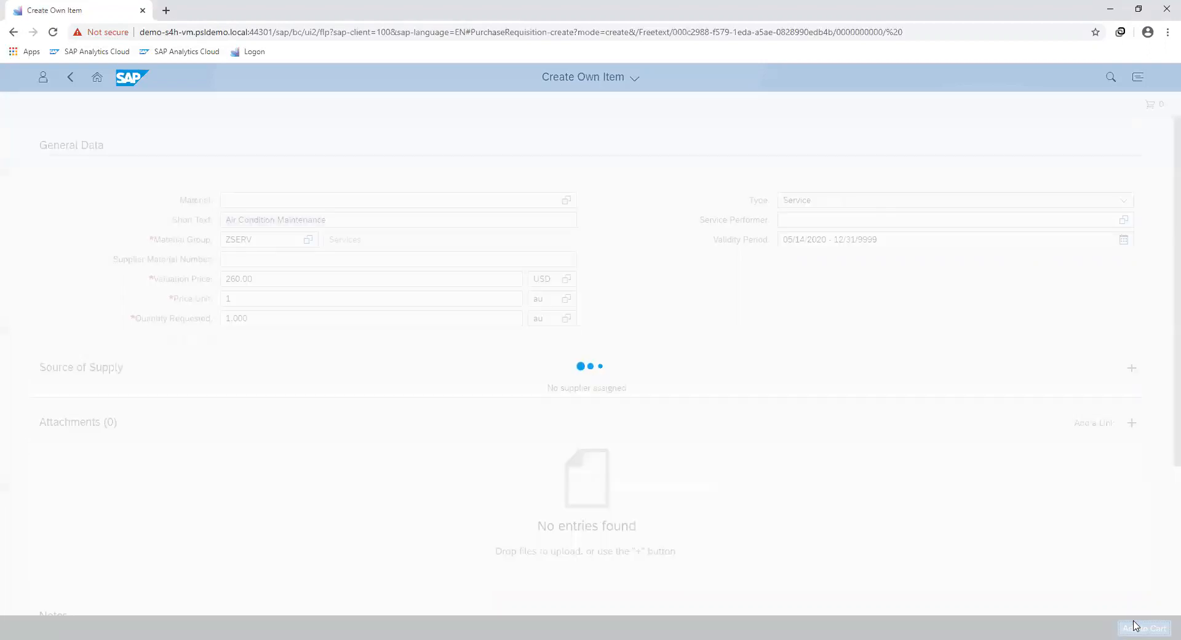
left_click(1144, 627)
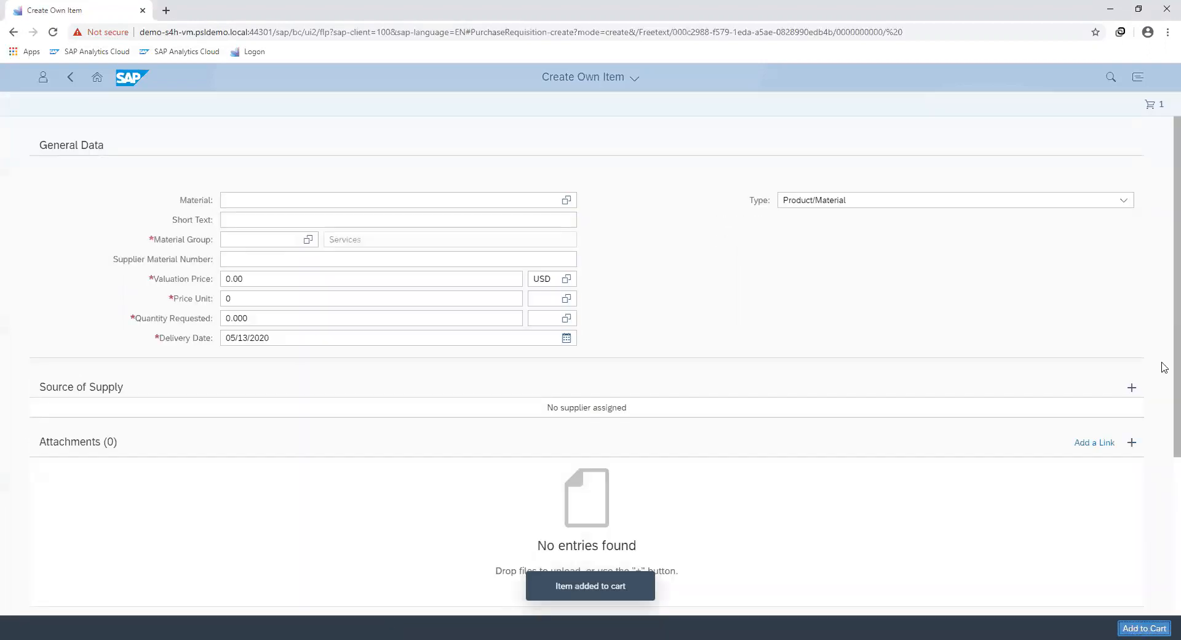
left_click(1152, 103)
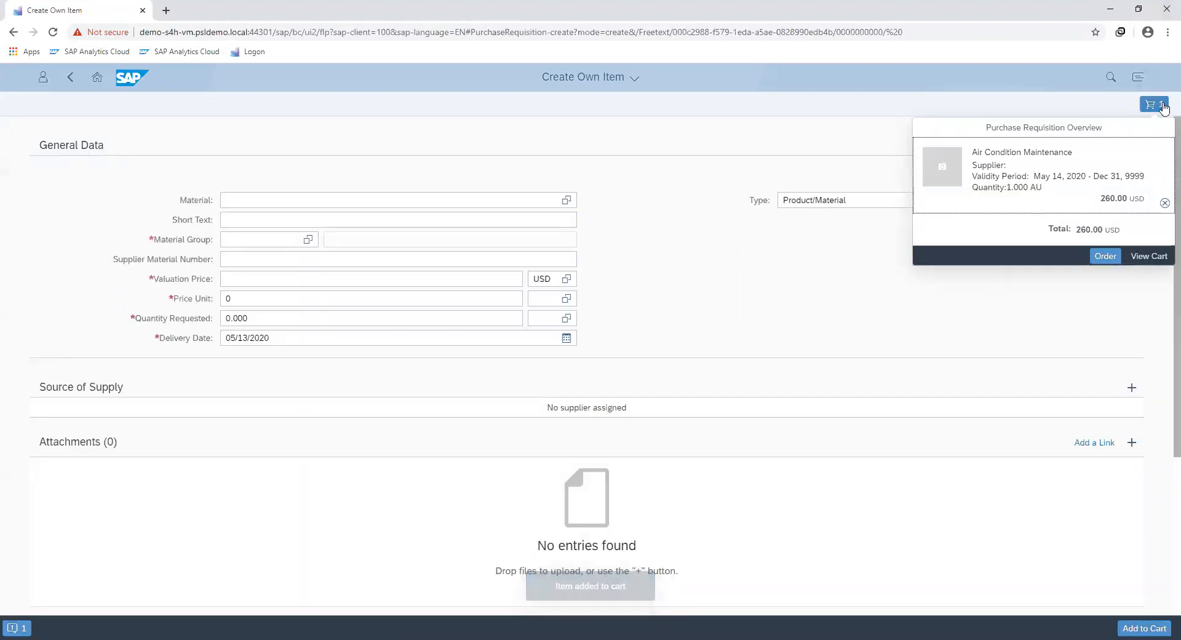
left_click(1148, 255)
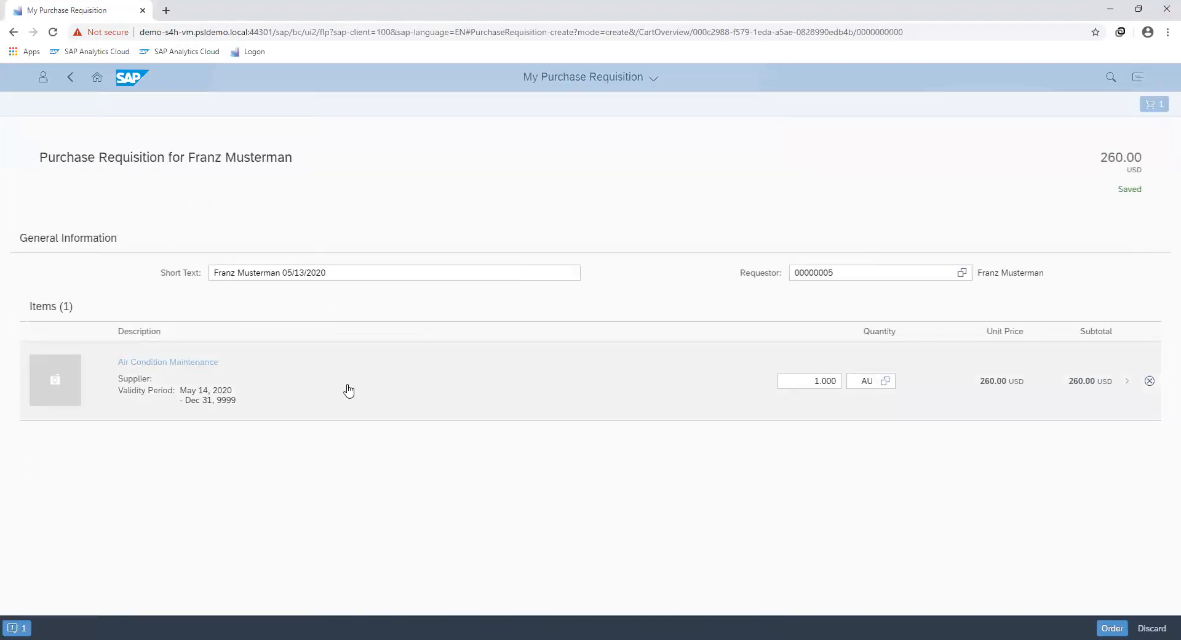
Step: Give the item purchasing group 001 and account assignment category K (cost center)
left_click(168, 362)
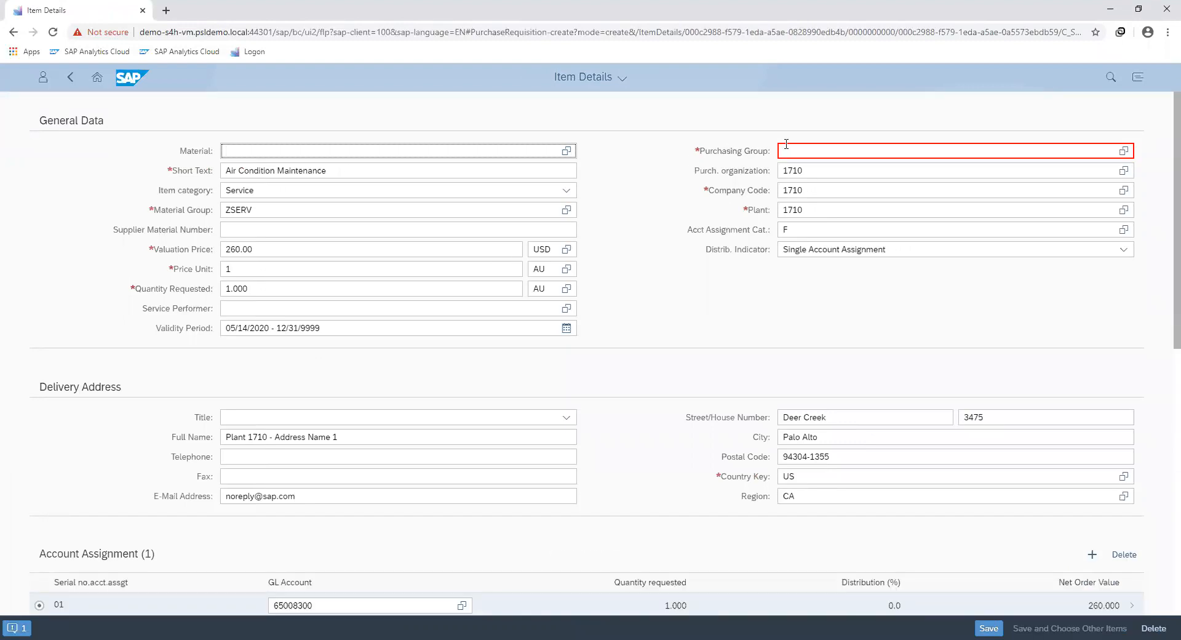
type("001")
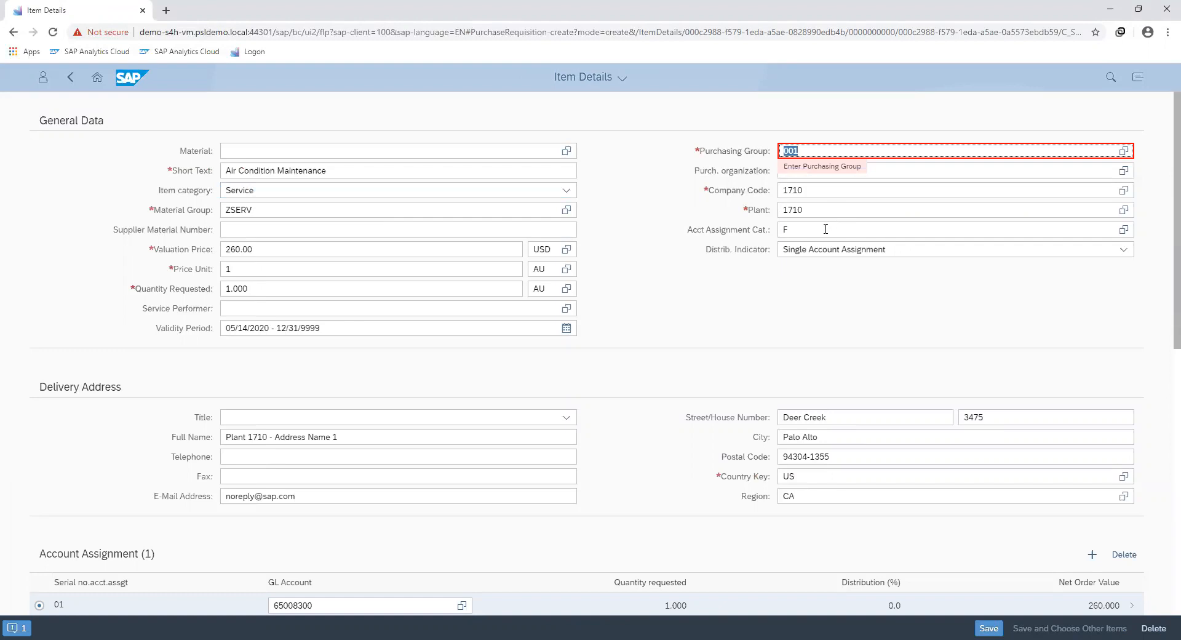
type("K")
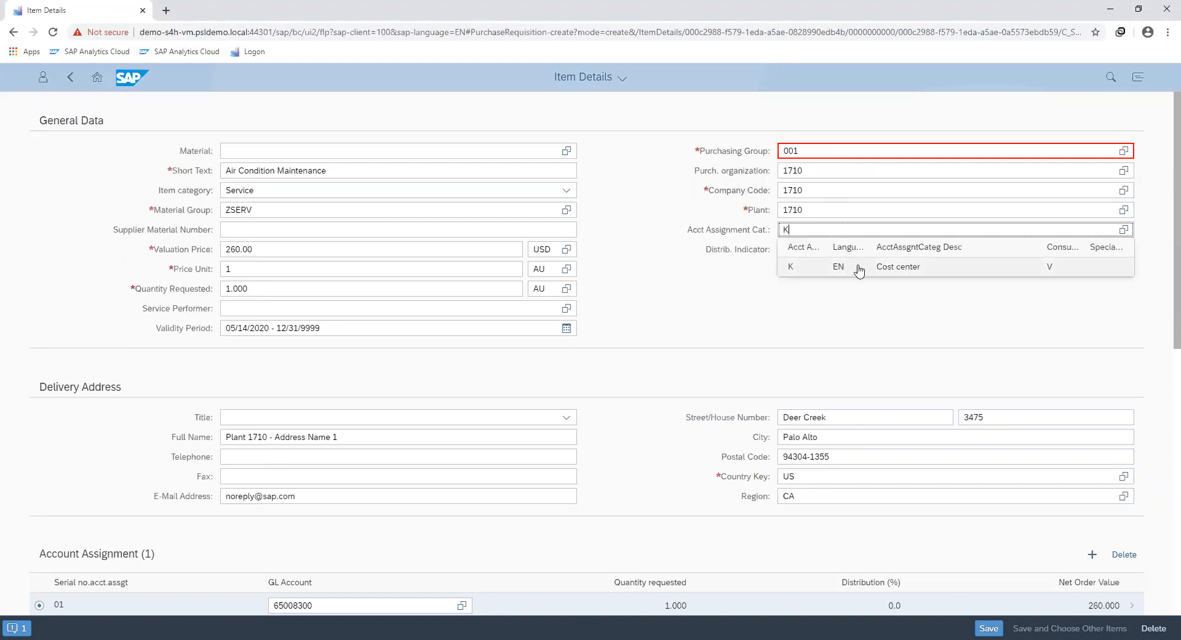
left_click(896, 266)
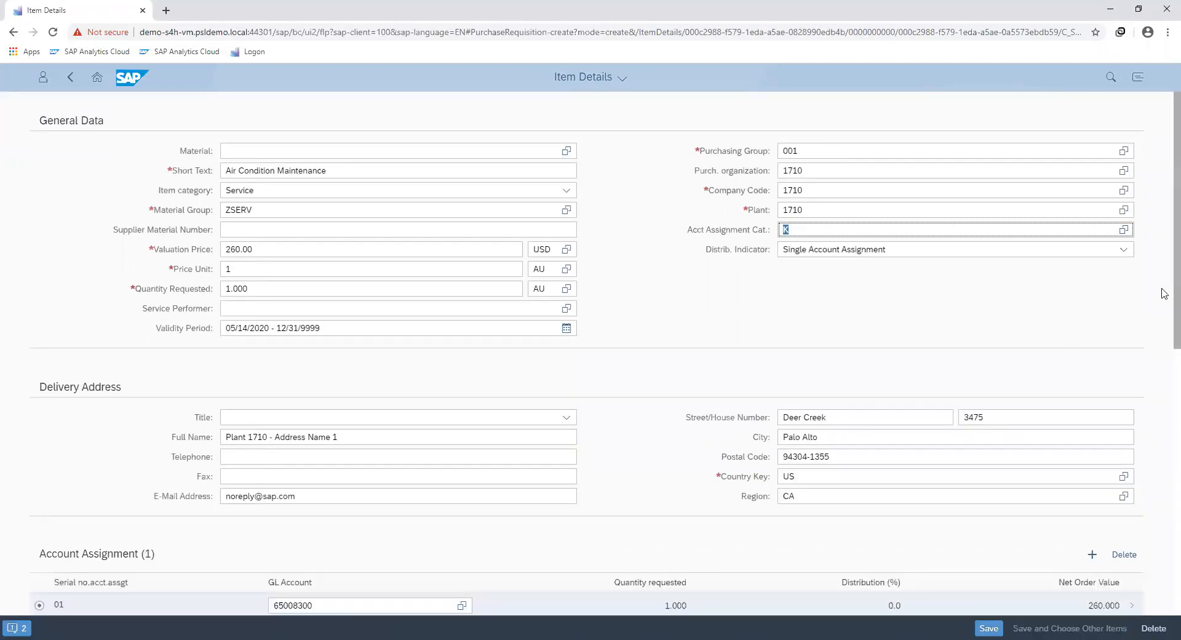
scroll("down", 3)
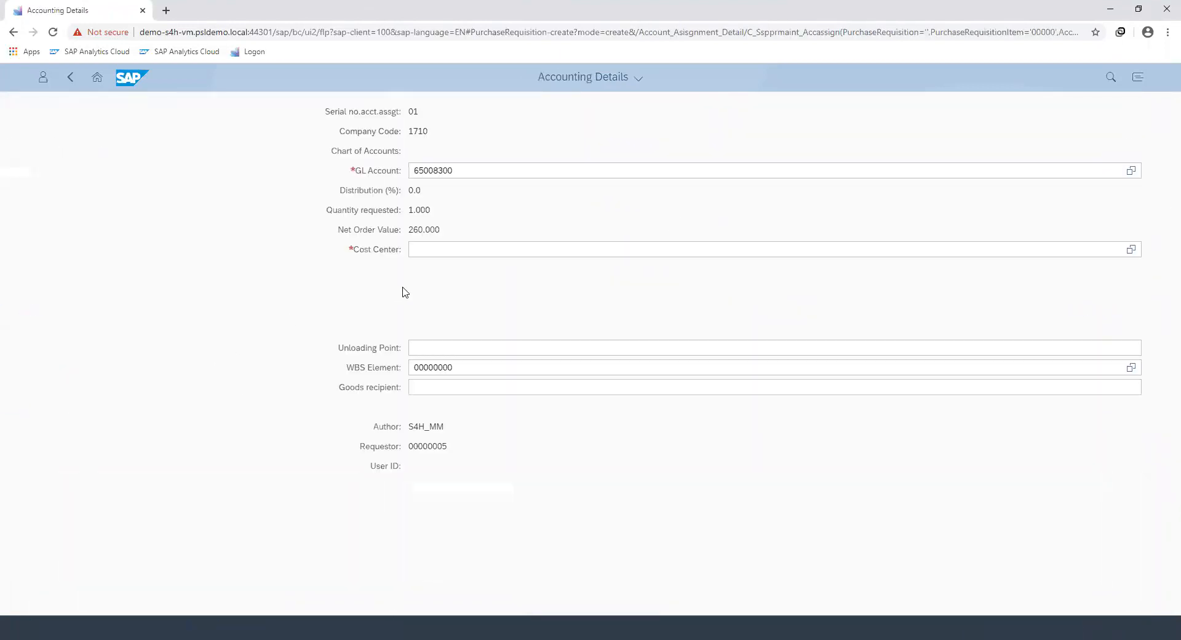
Step: Enter cost center US10_ADM4 in the accounting details and go back to item details
type("u")
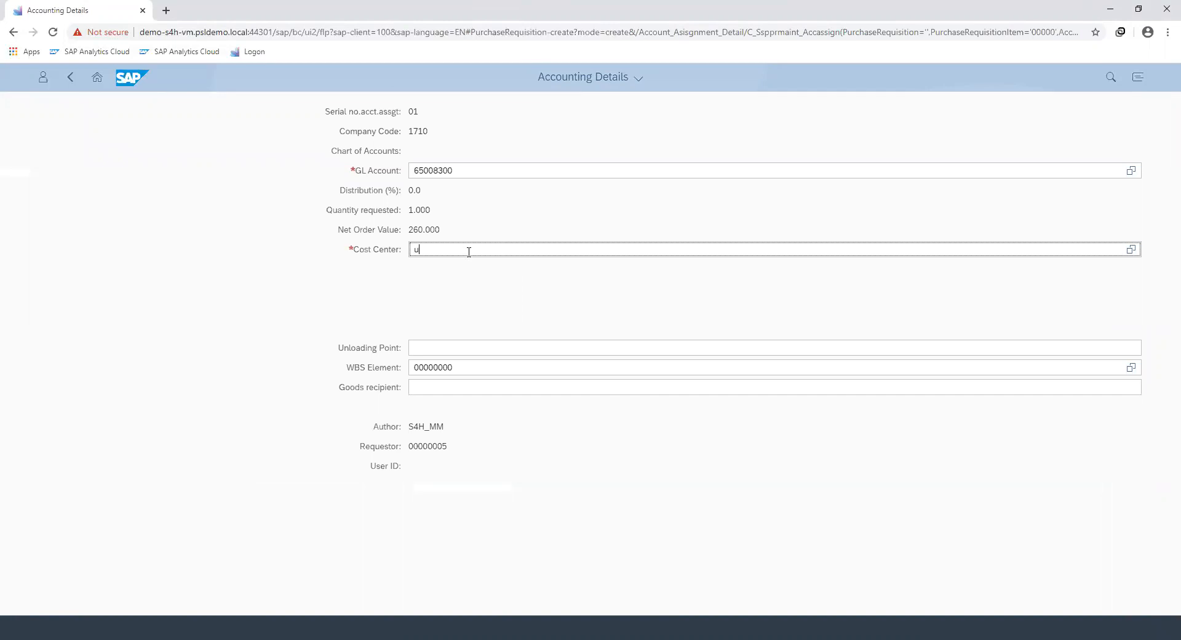
type("s10")
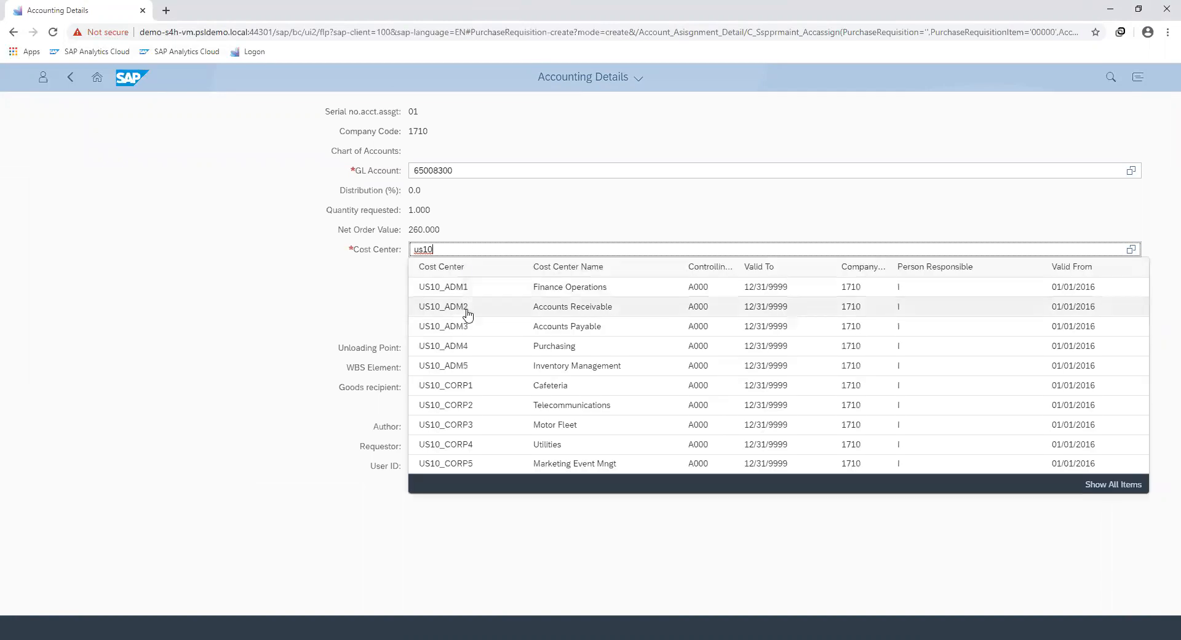
left_click(442, 345)
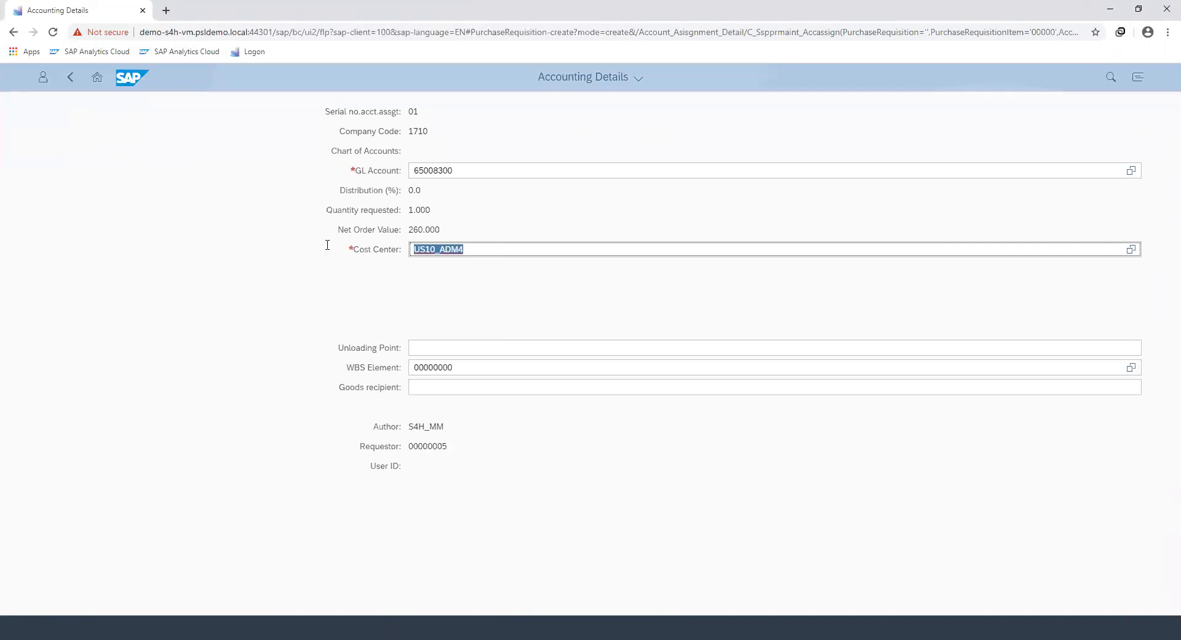
left_click(69, 76)
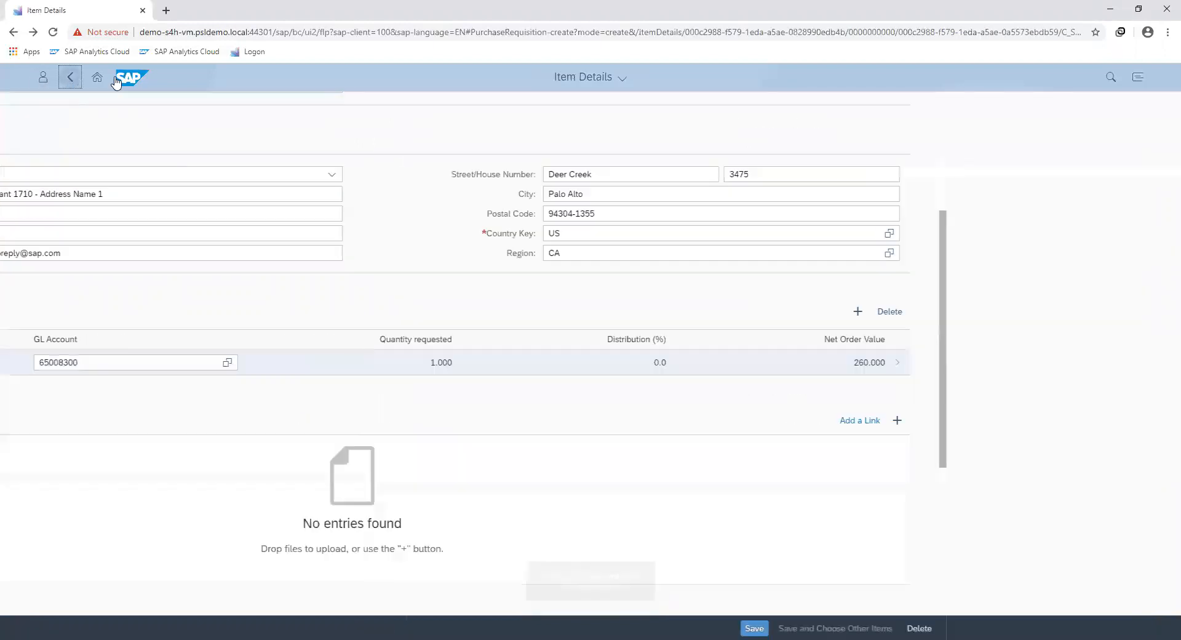
scroll("down", 3)
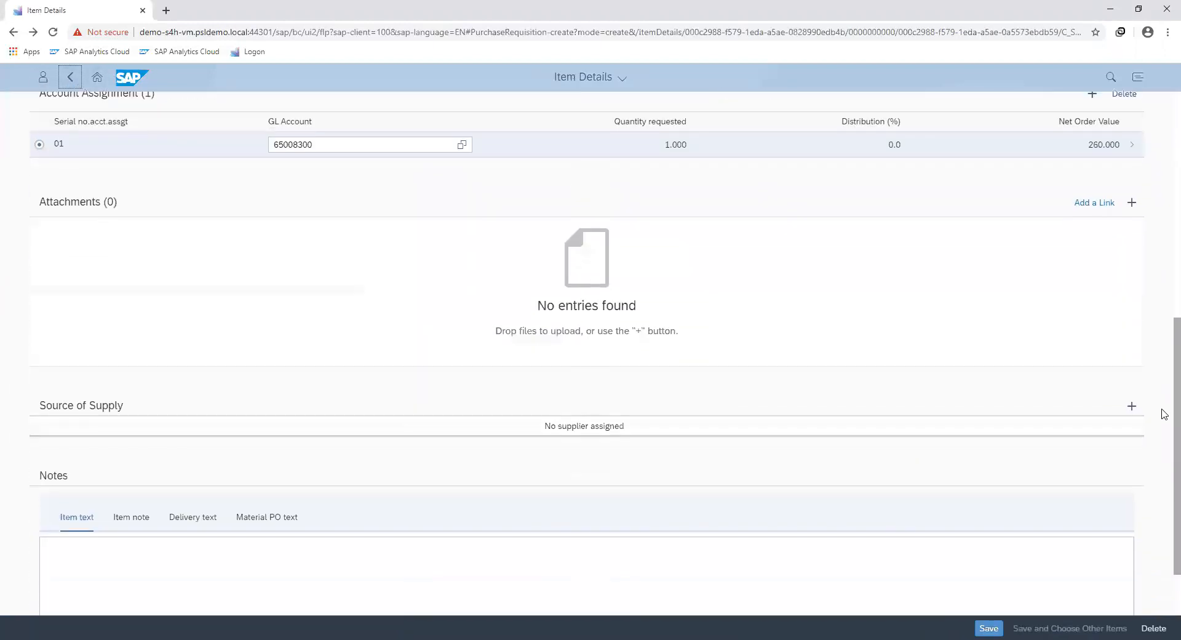
scroll("down", 3)
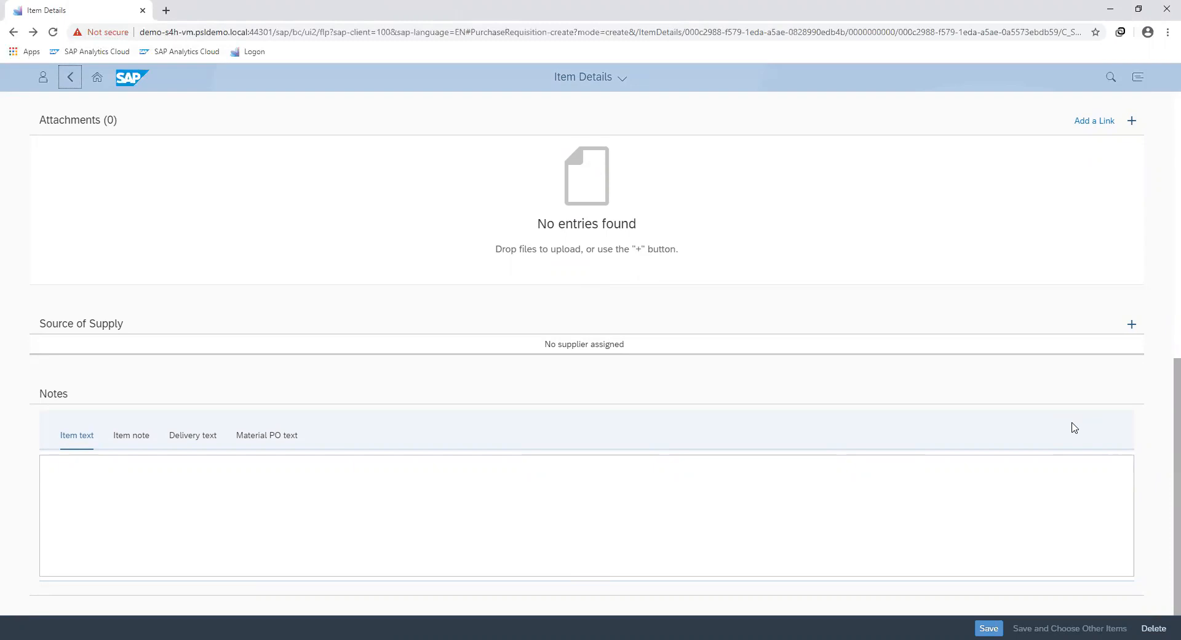
mouse_move(1123, 332)
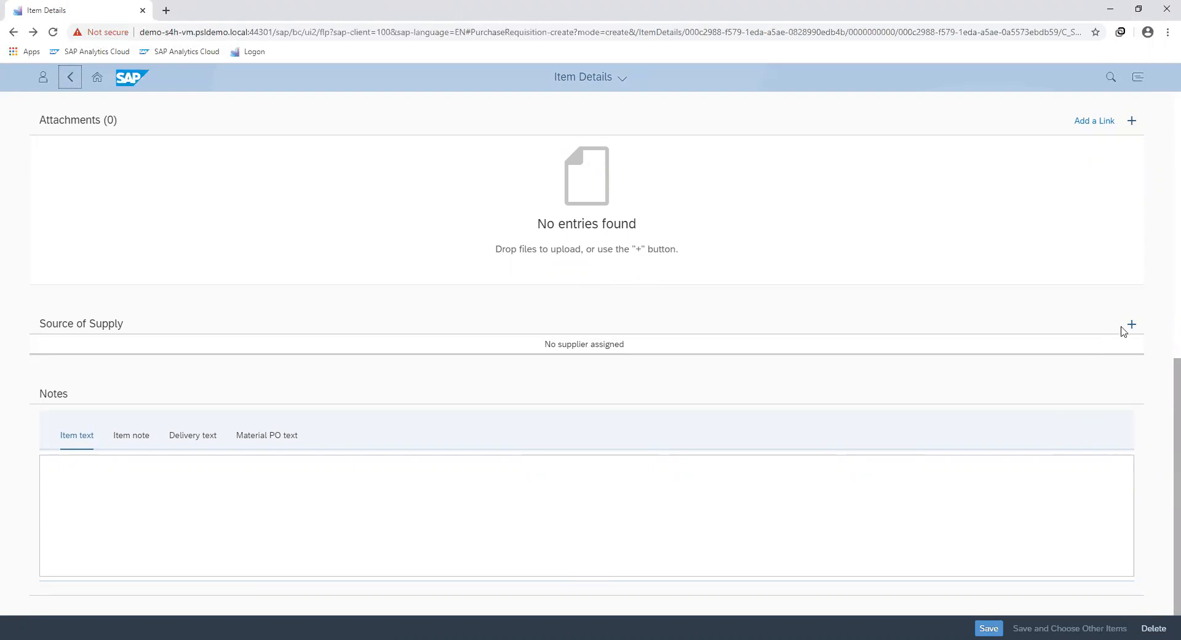
Step: Add Iketech supplier 2000010 as the item's preferred source of supply
left_click(1131, 324)
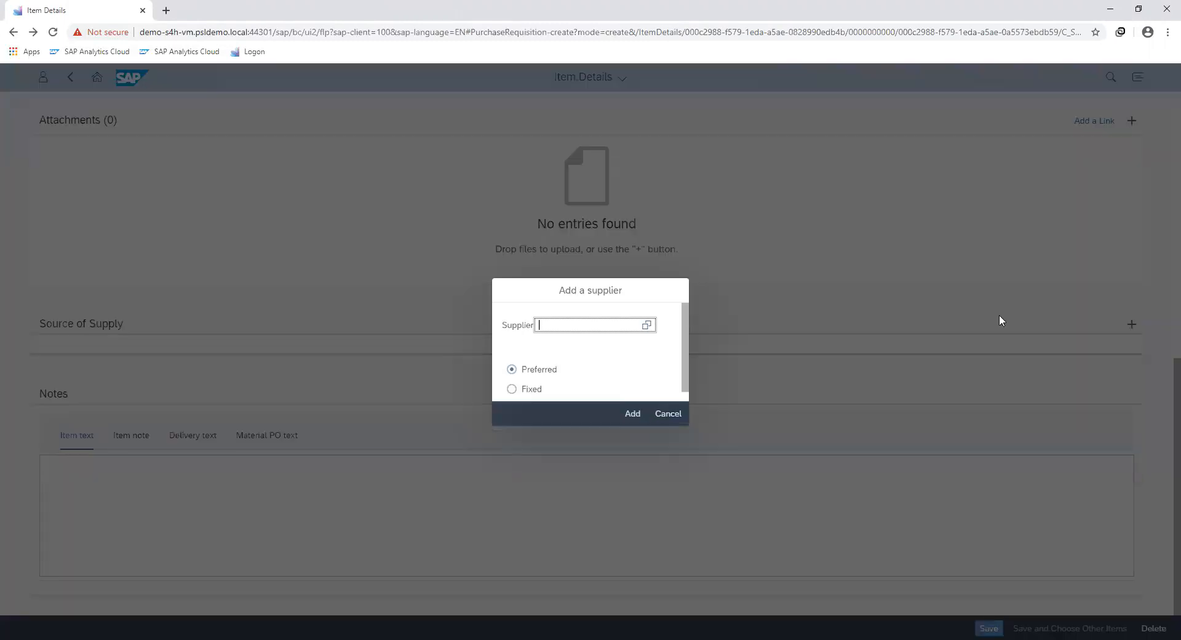
type("iketed")
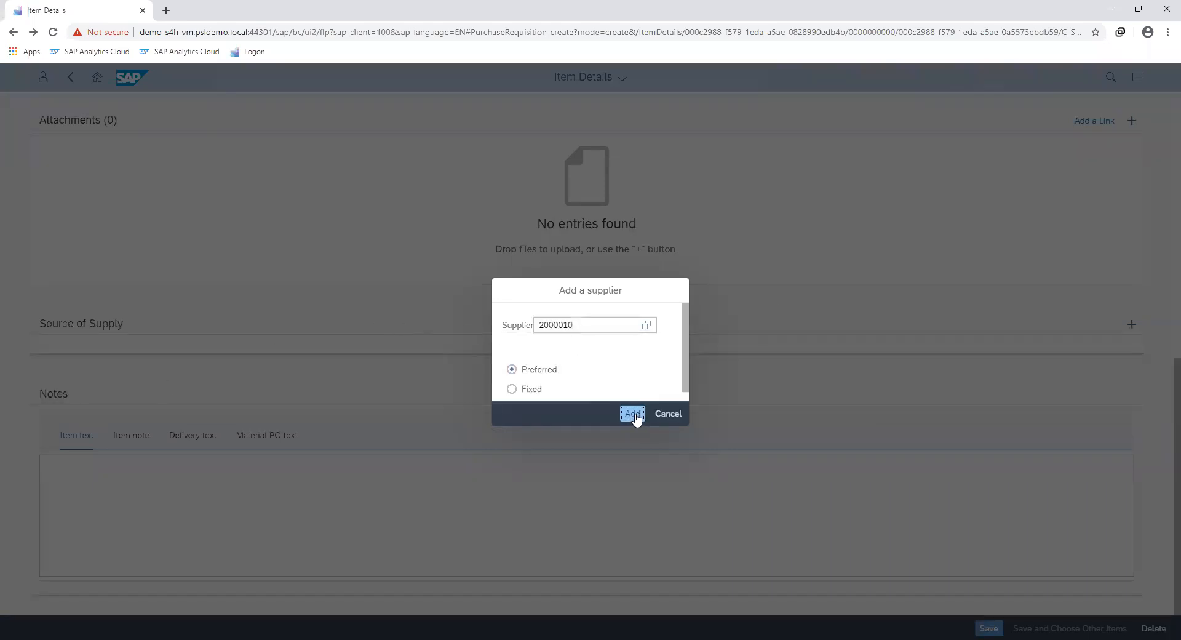
left_click(632, 414)
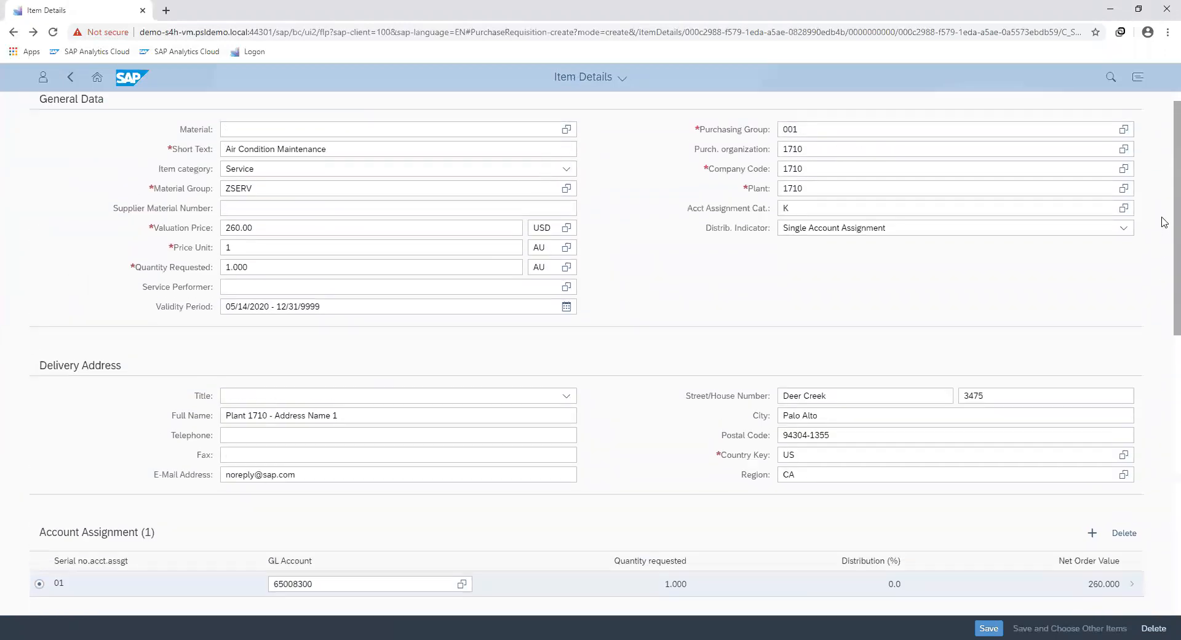
Step: Verify Iketech Company Limited (2000010) as preferred supplier, save, and return to My Purchase Requisition
scroll("down", 3)
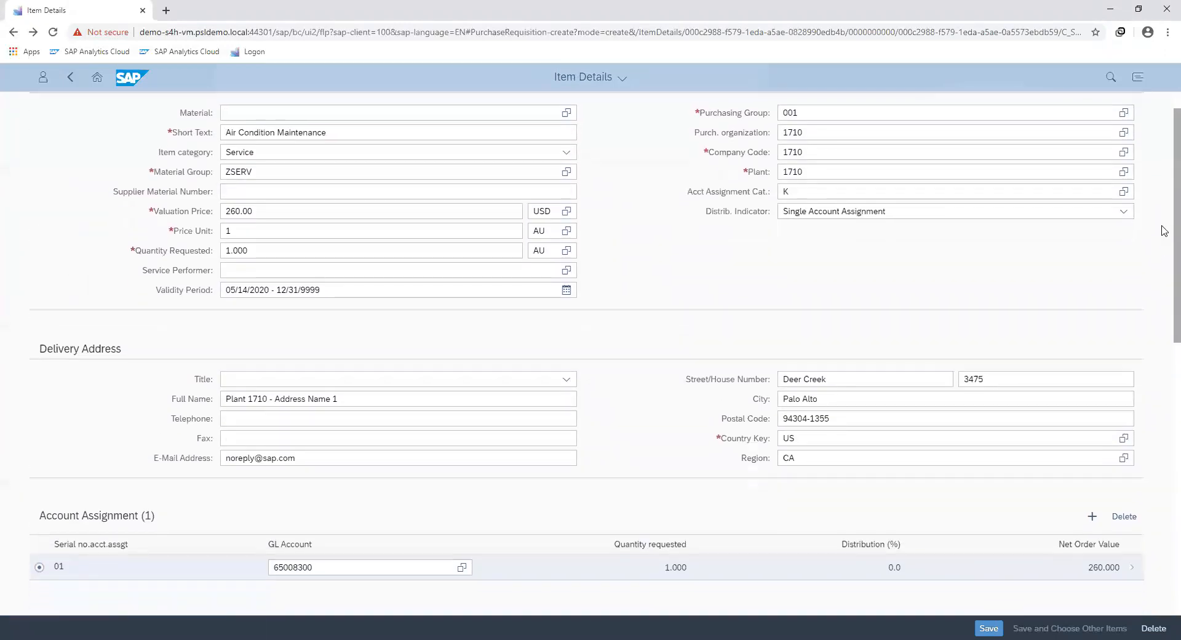
scroll("down", 3)
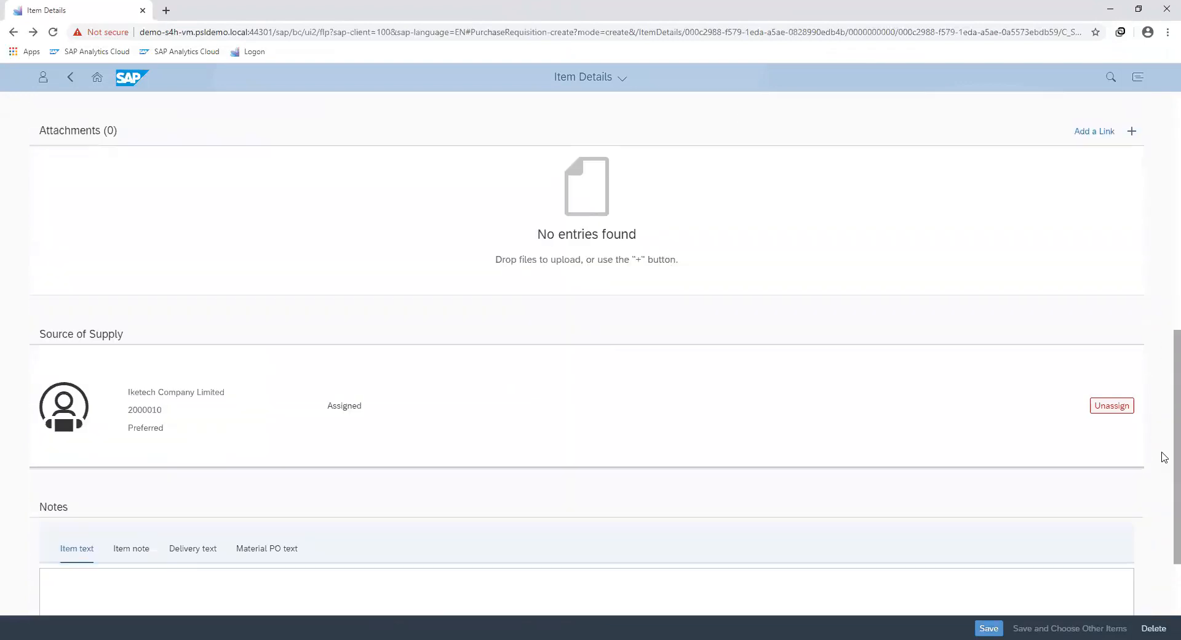
left_click(989, 627)
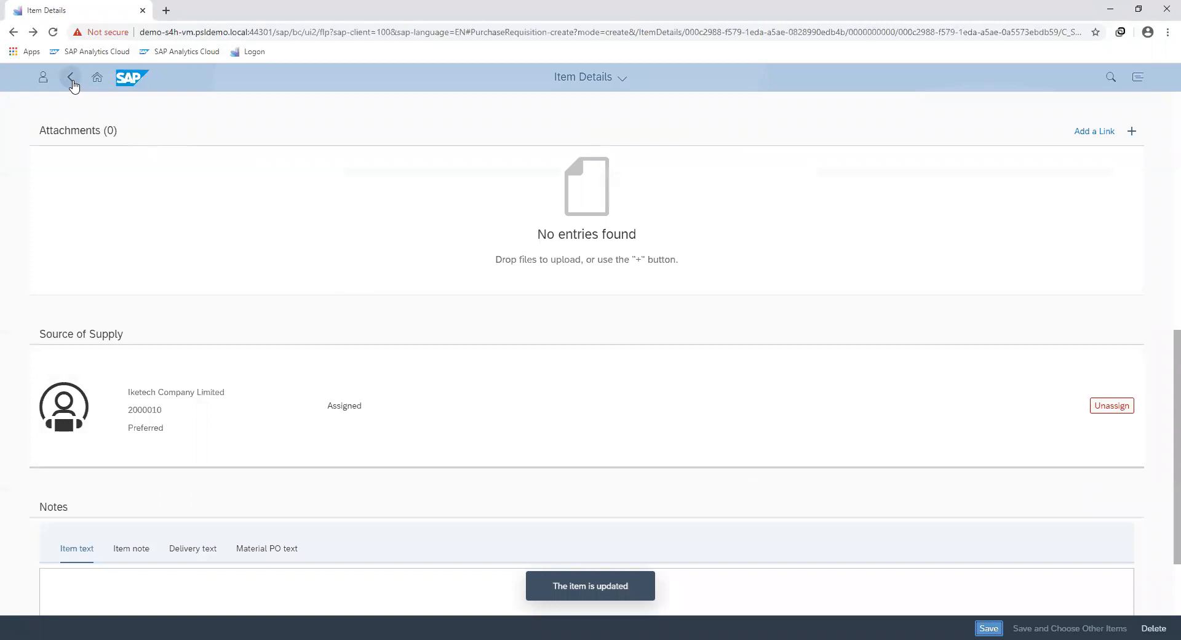
left_click(70, 77)
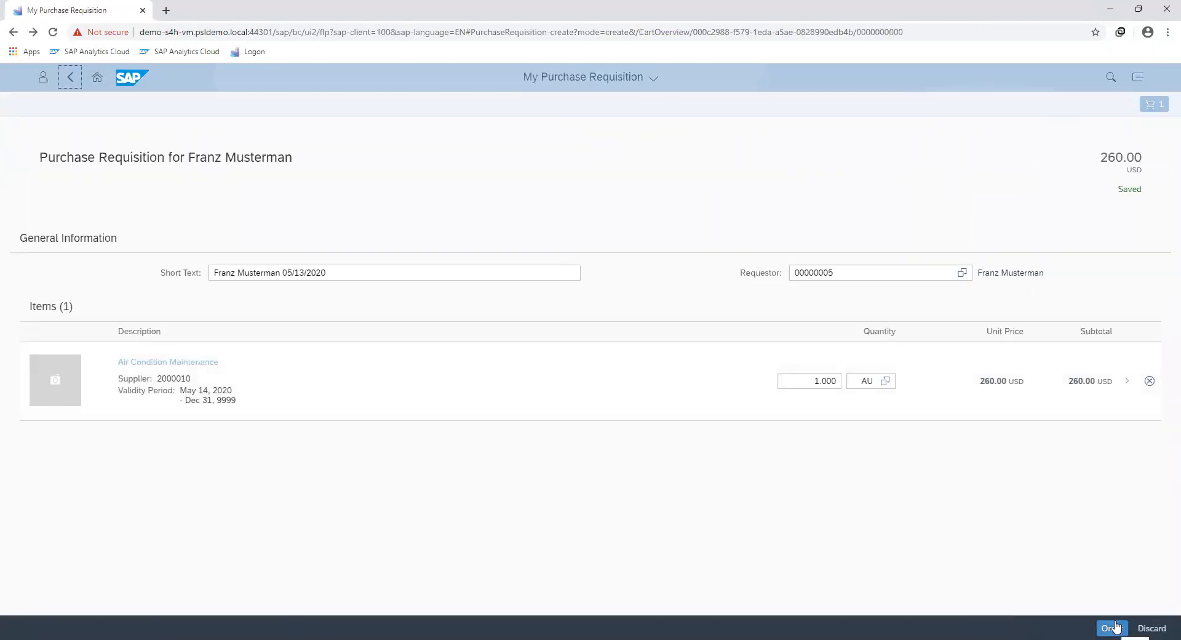
Step: Order the requisition, which is confirmed as requisition 10000828
left_click(1113, 627)
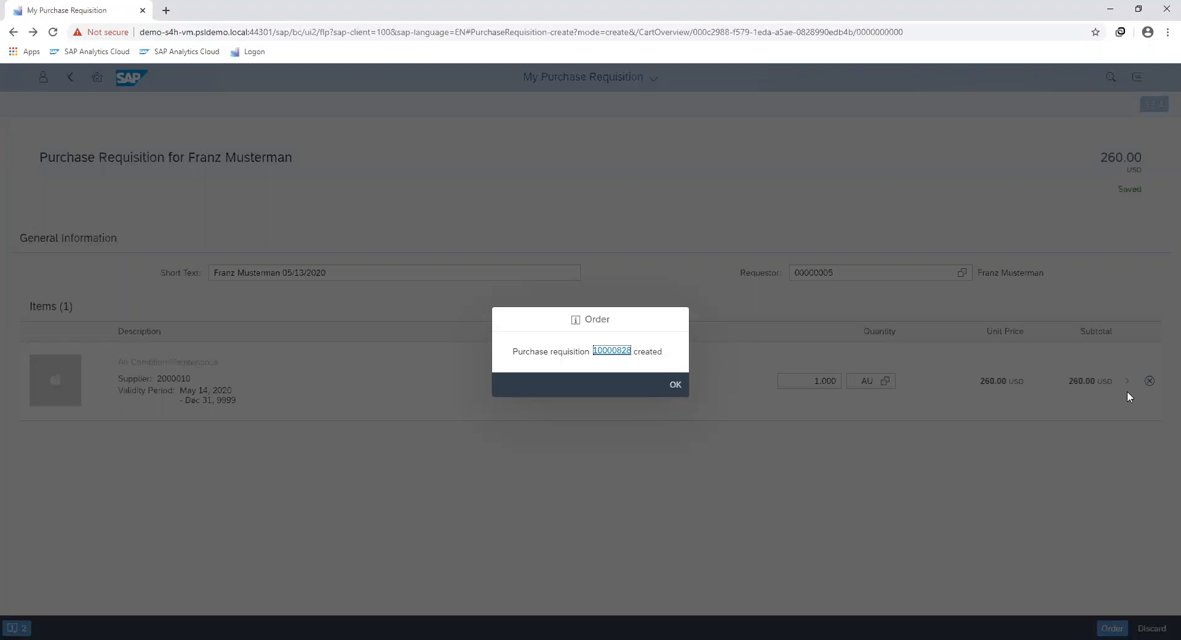
mouse_move(704, 52)
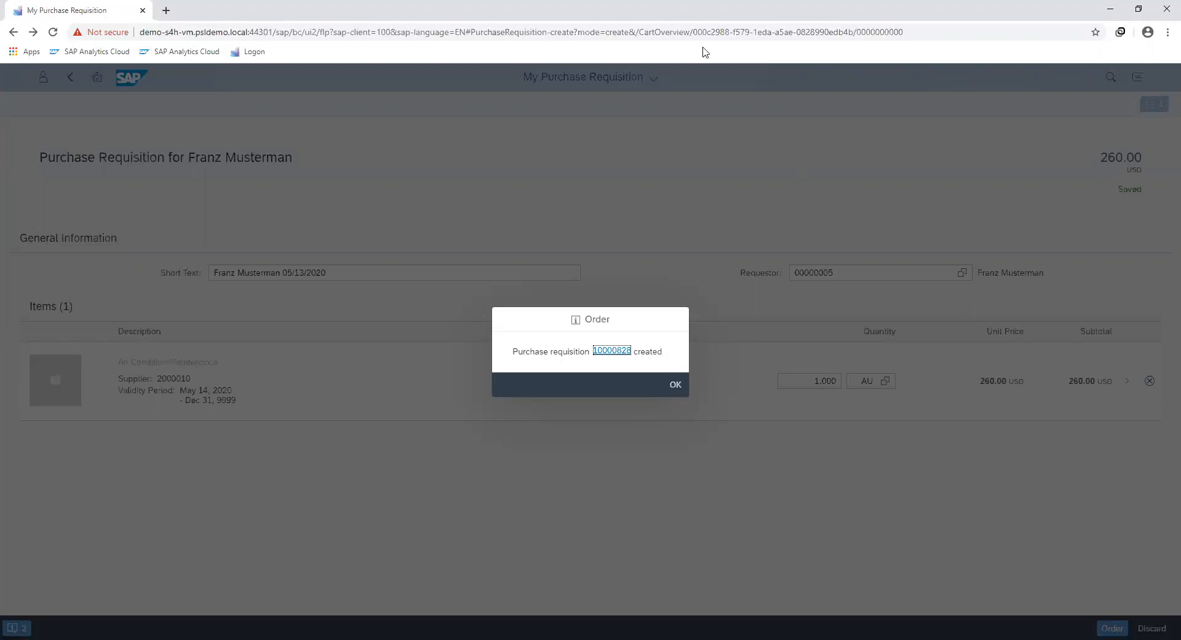